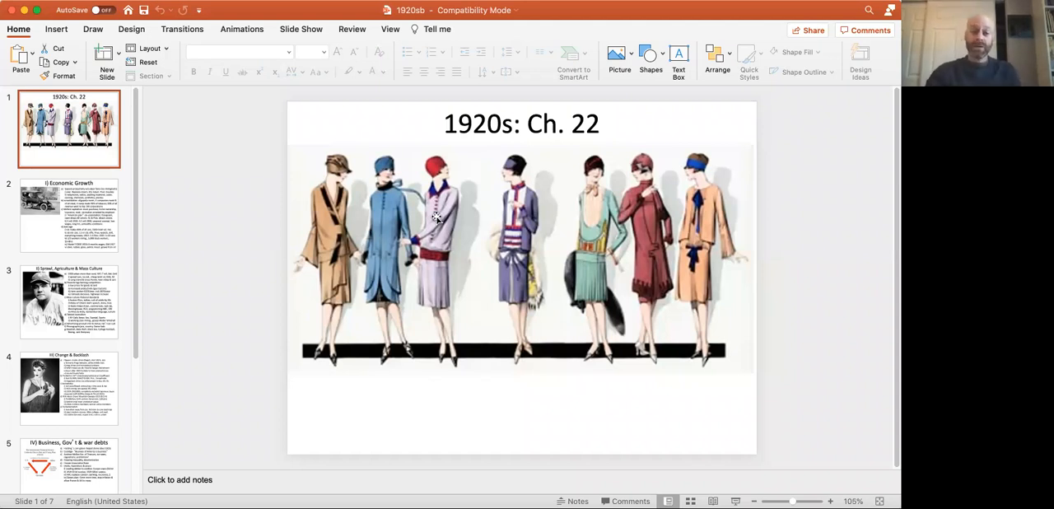
pyautogui.moveTo(626, 242)
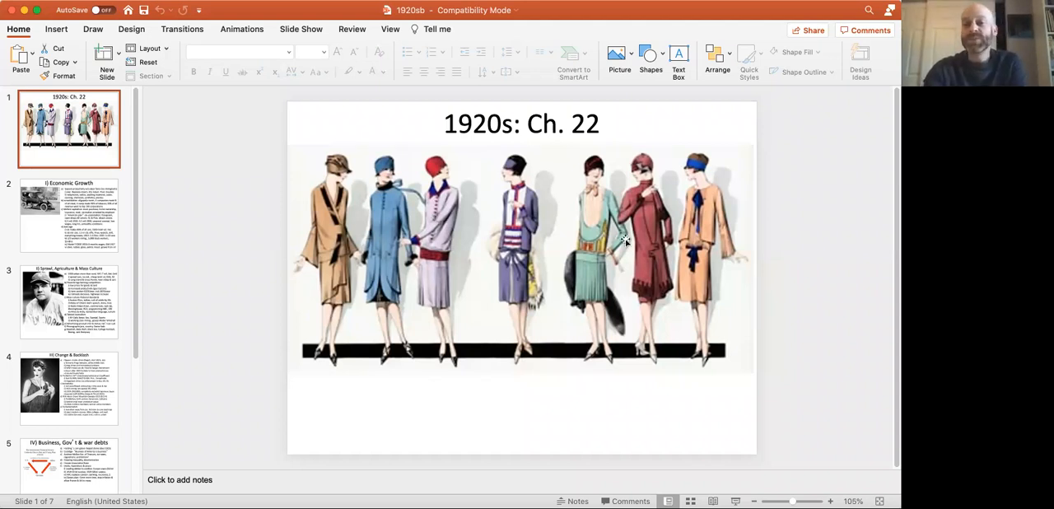
pyautogui.moveTo(576, 270)
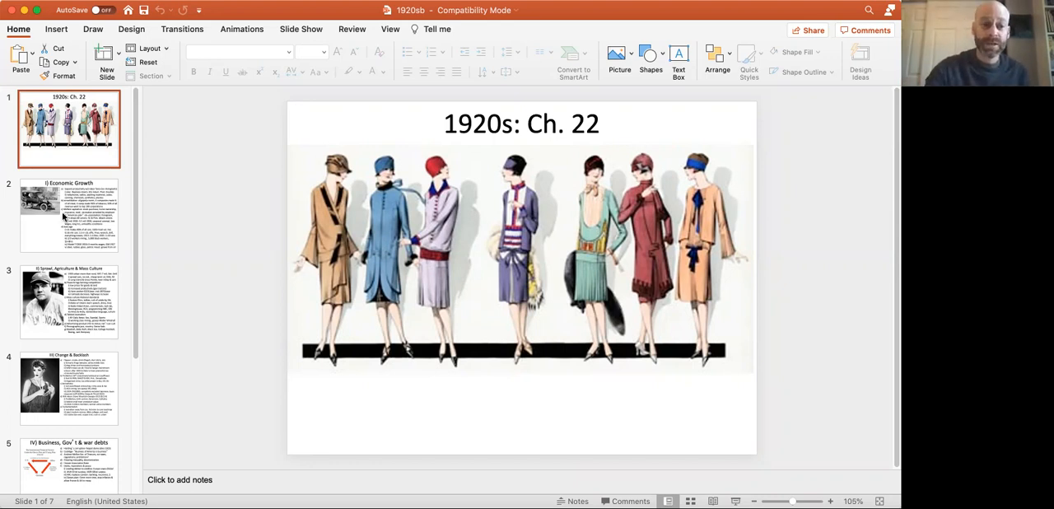
# - Show slide 2, 'I) Economic Growth', with the Model T photo and bulleted notes
pyautogui.click(69, 215)
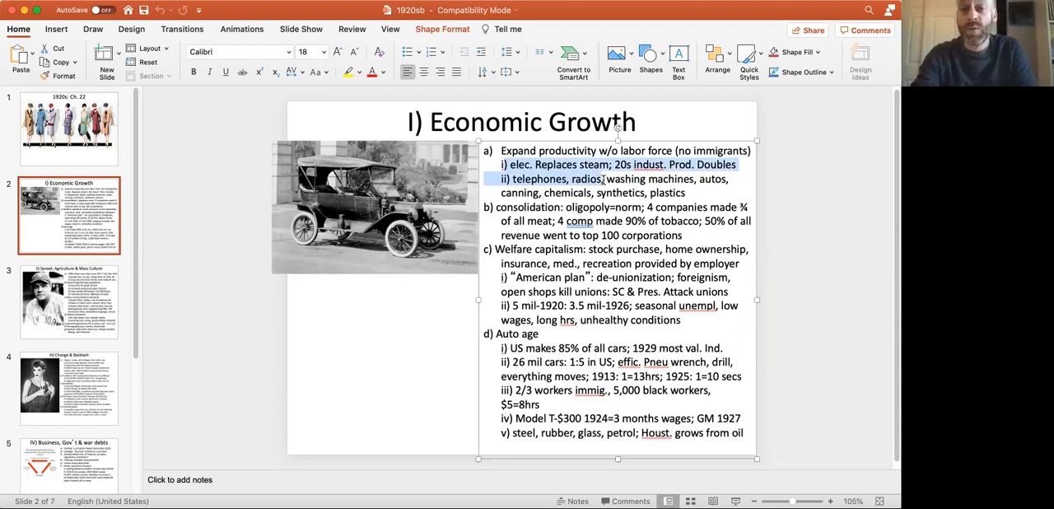
pyautogui.click(586, 178)
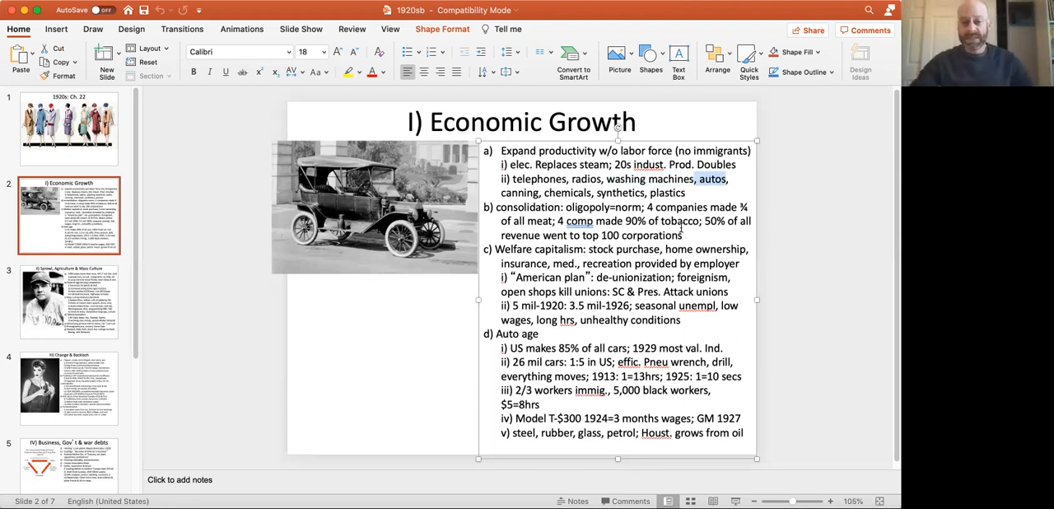
pyautogui.moveTo(629, 376)
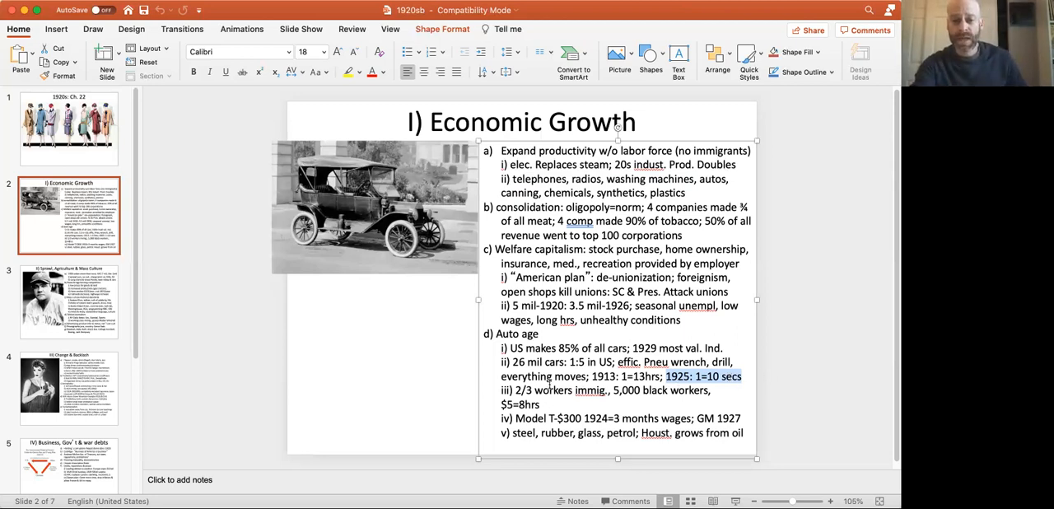
pyautogui.moveTo(606, 362)
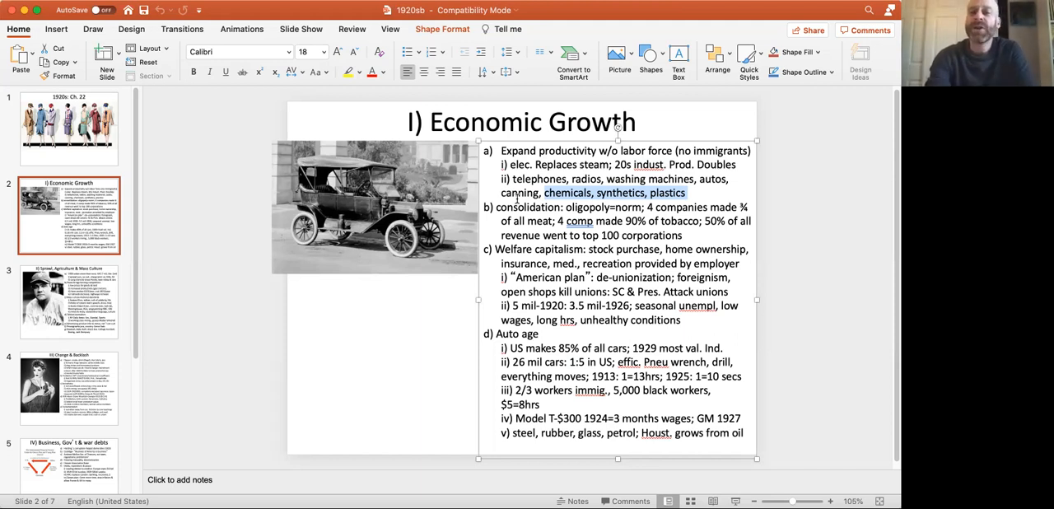
pyautogui.moveTo(410, 288)
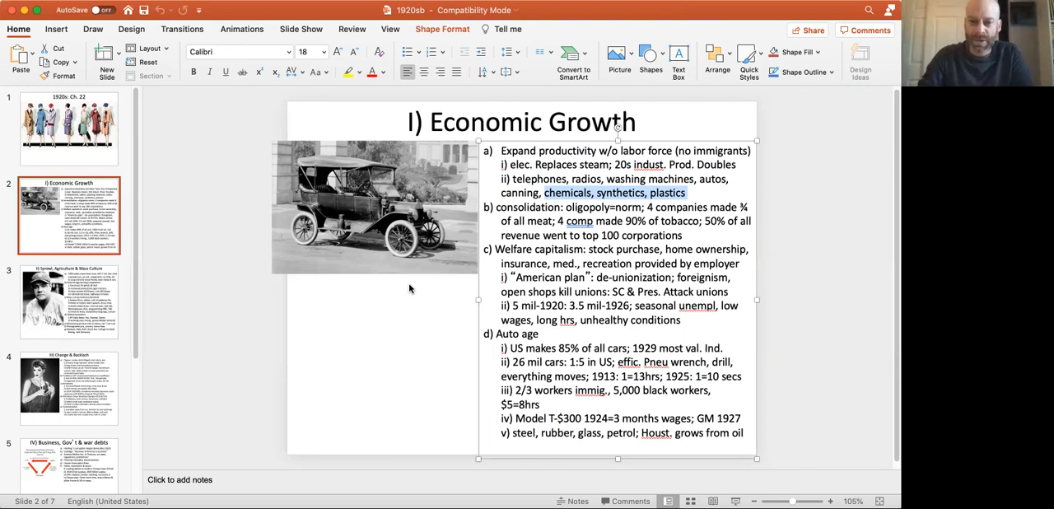
pyautogui.moveTo(486, 267)
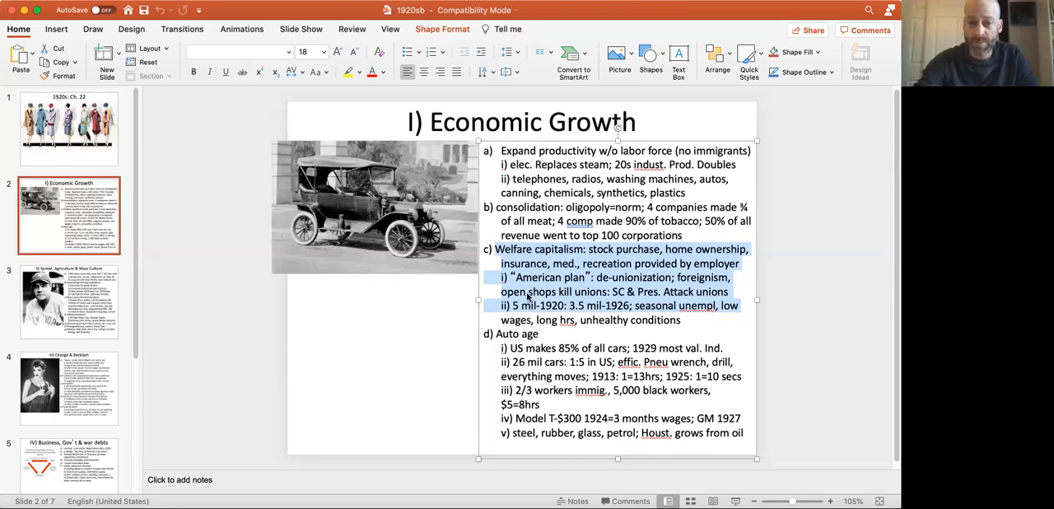
pyautogui.click(554, 319)
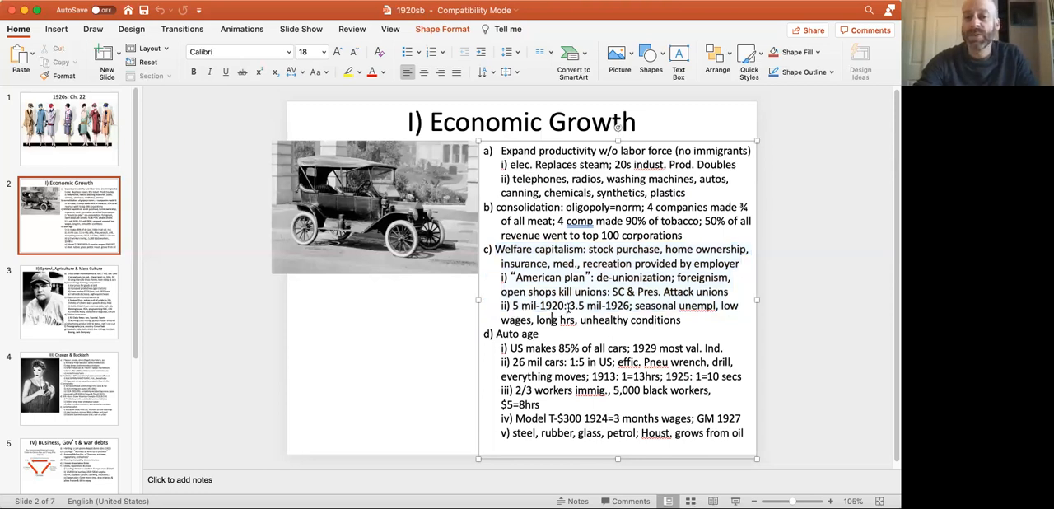
pyautogui.moveTo(567, 307); pyautogui.dragTo(624, 306)
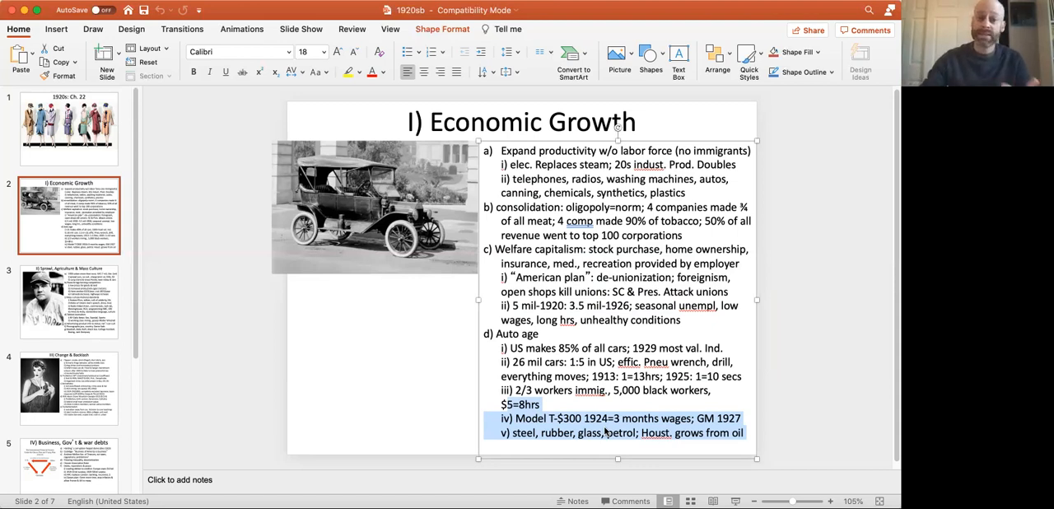
pyautogui.moveTo(194, 349)
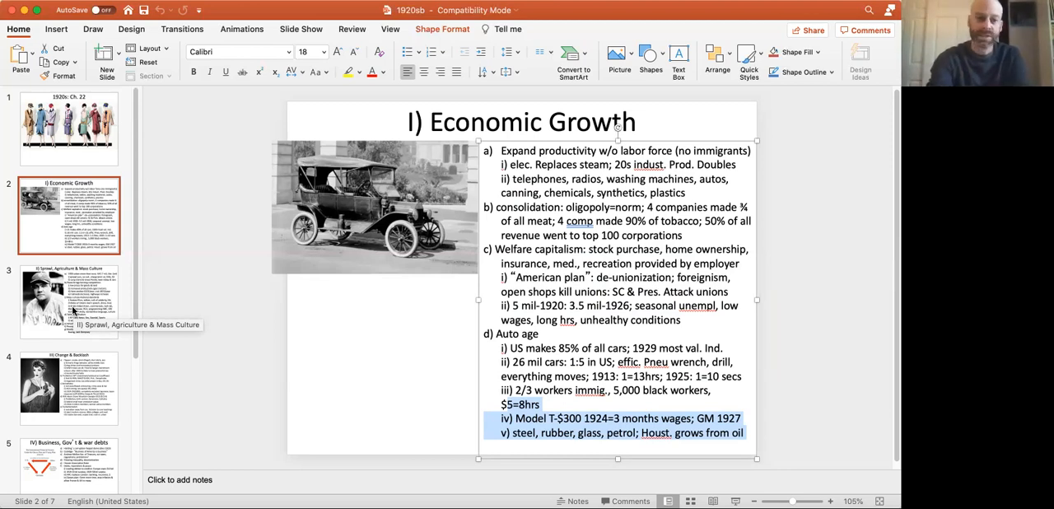
pyautogui.click(69, 309)
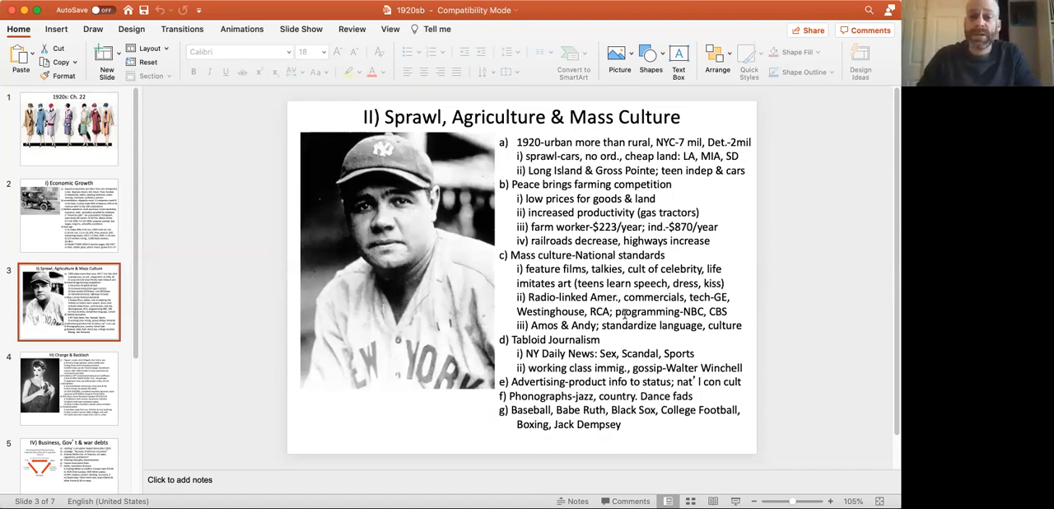
pyautogui.moveTo(541, 227)
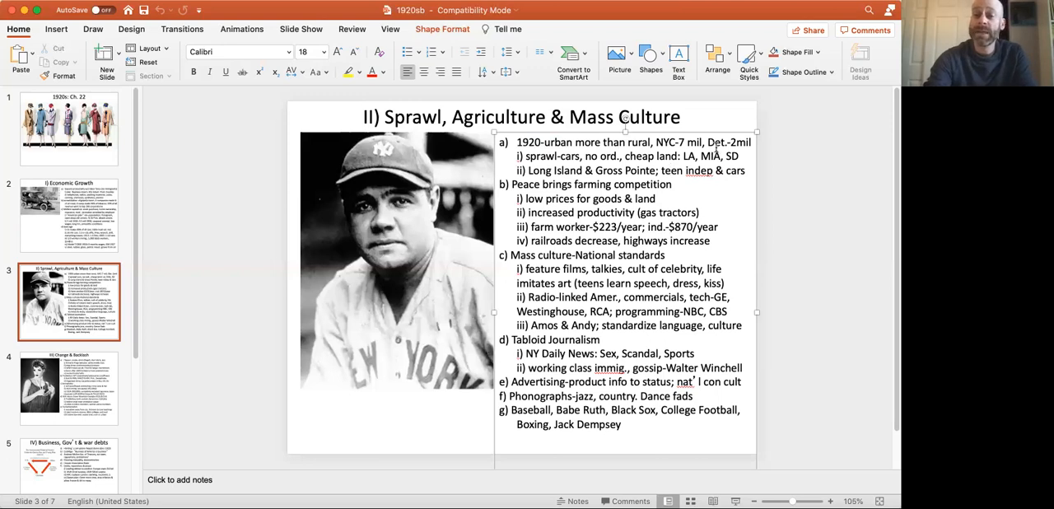
# - Highlight the sprawl sub-points through 'b) Peace brings farming competition' for discussion
pyautogui.doubleClick(725, 141)
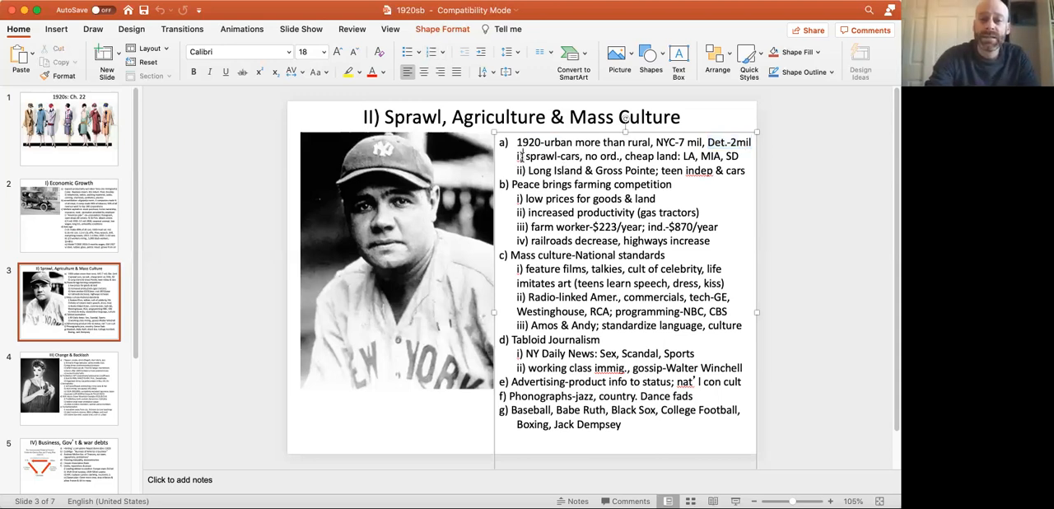
pyautogui.moveTo(521, 142); pyautogui.dragTo(696, 184)
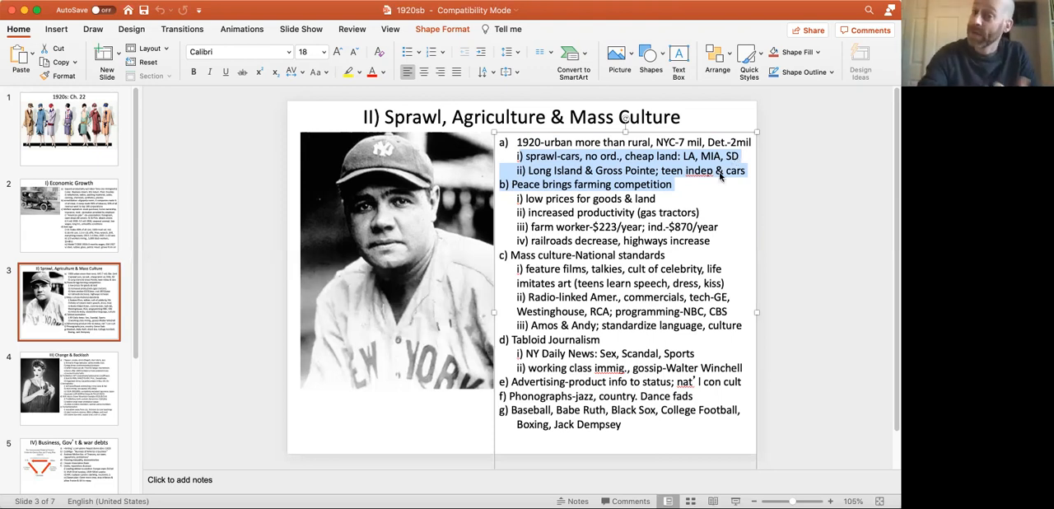
# - Highlight the 'Peace brings farming competition' section, then clear the highlight
pyautogui.click(712, 241)
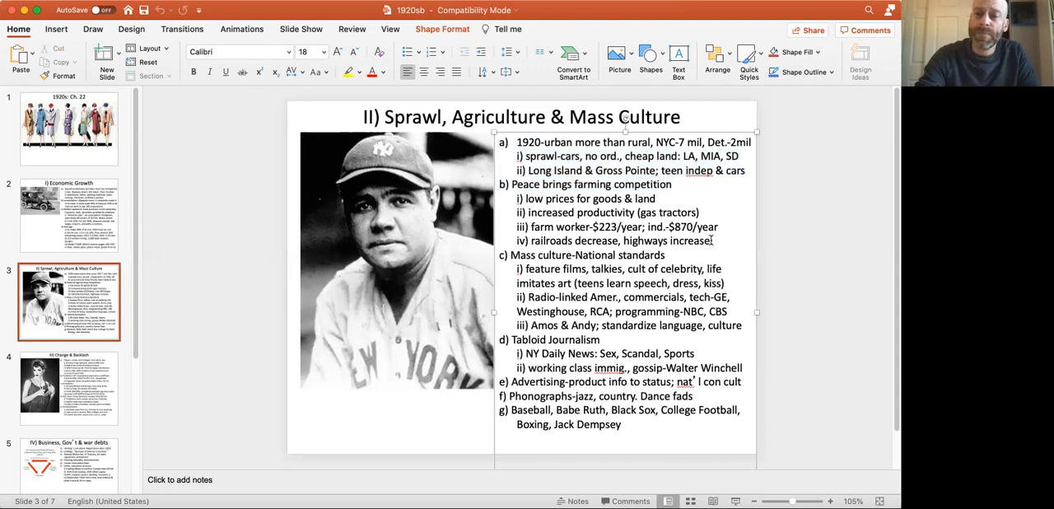
pyautogui.moveTo(507, 184); pyautogui.dragTo(710, 241)
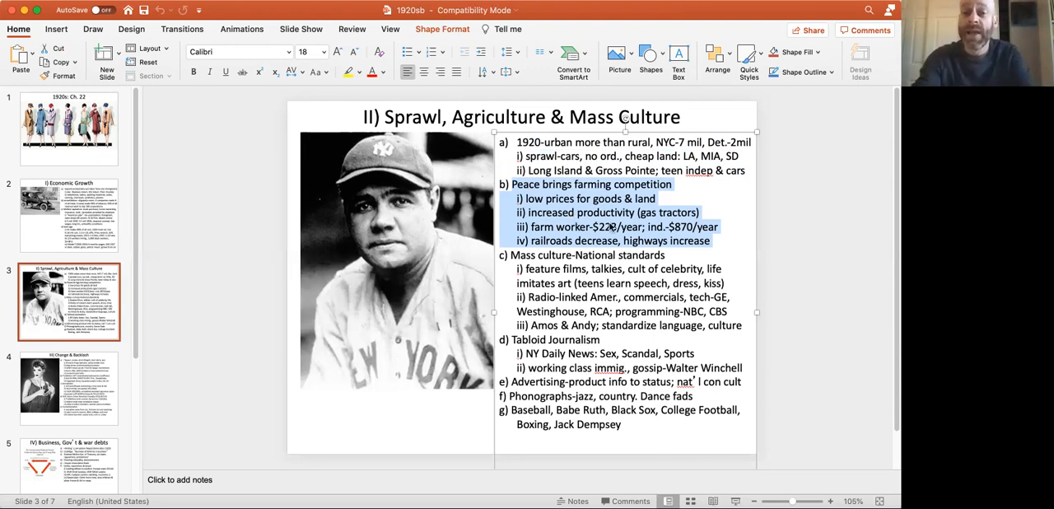
pyautogui.click(624, 227)
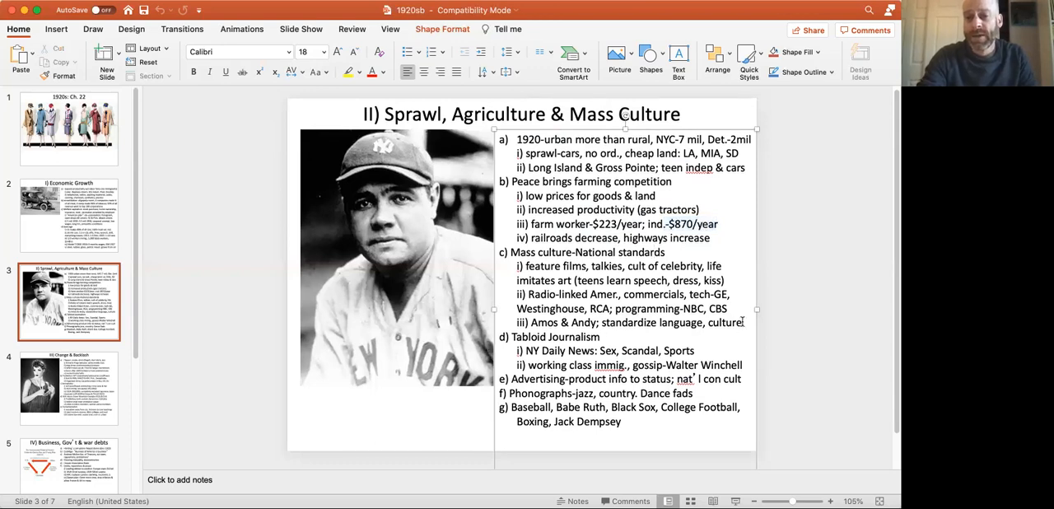
pyautogui.moveTo(514, 265); pyautogui.dragTo(741, 323)
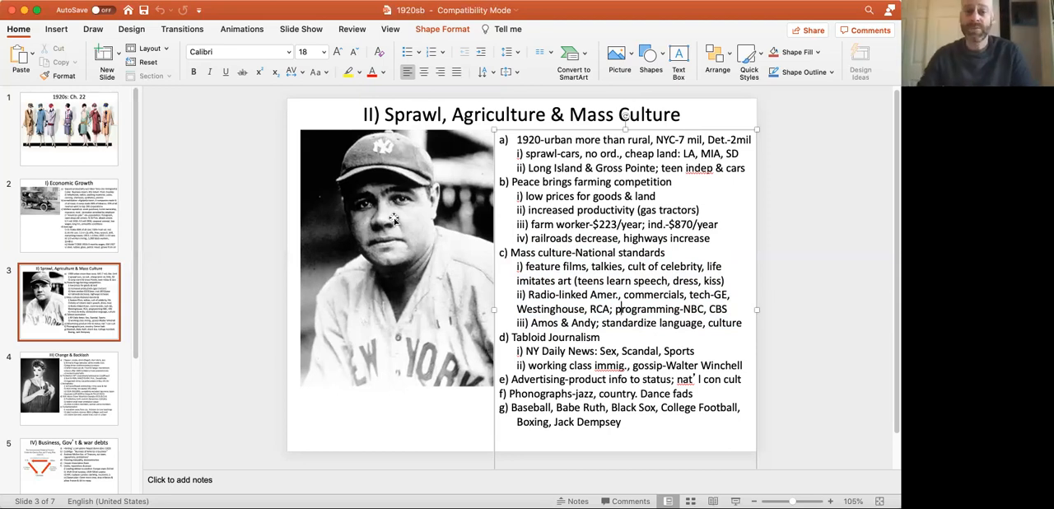
pyautogui.moveTo(427, 234)
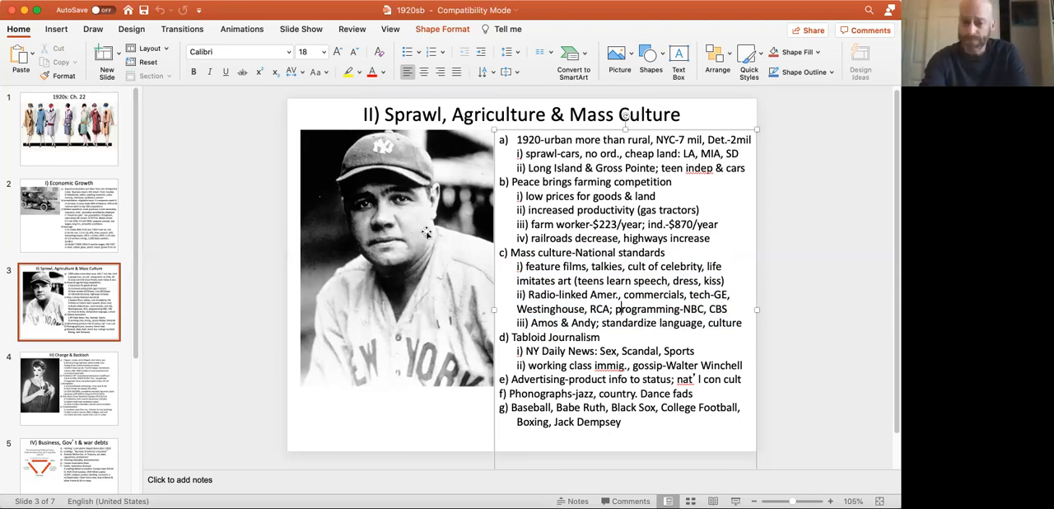
pyautogui.click(395, 255)
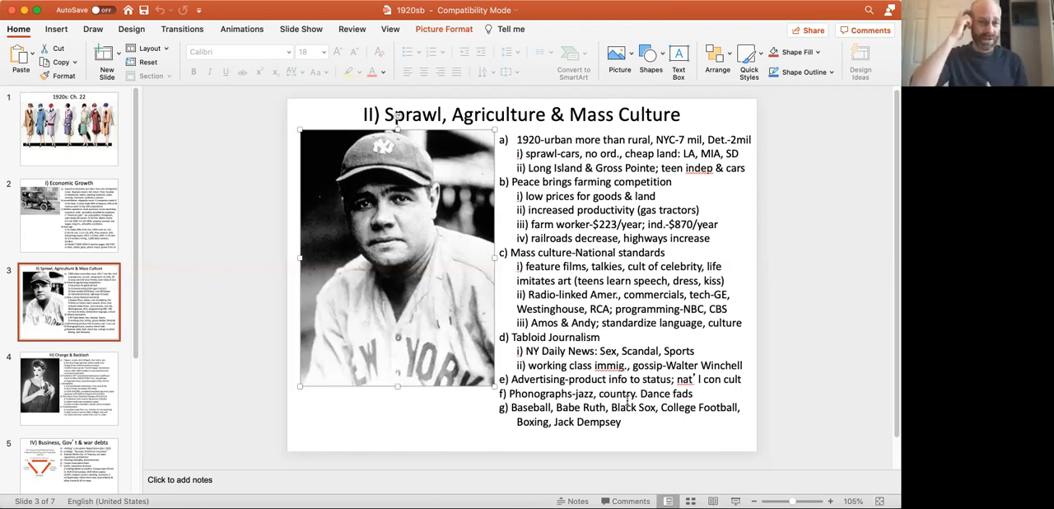
pyautogui.moveTo(407, 286)
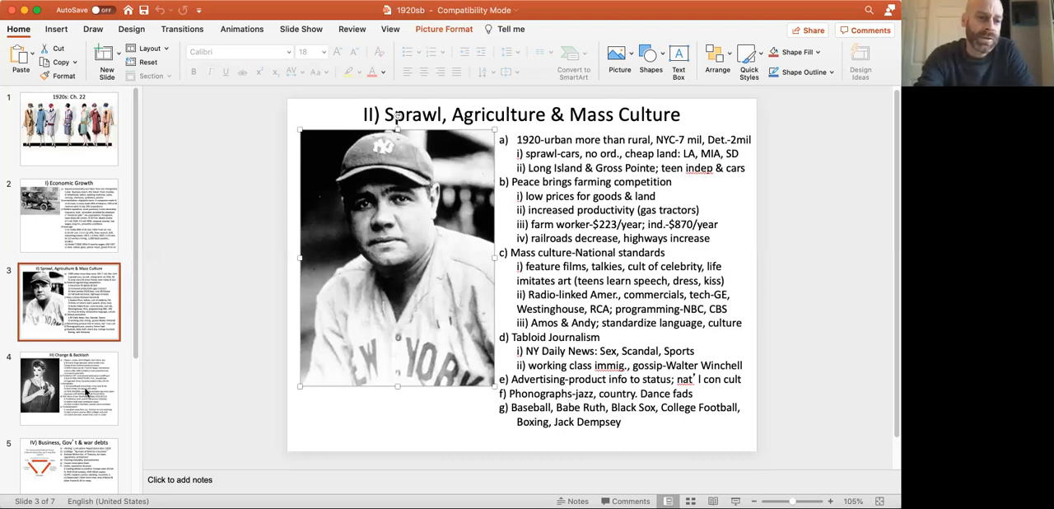
pyautogui.click(69, 392)
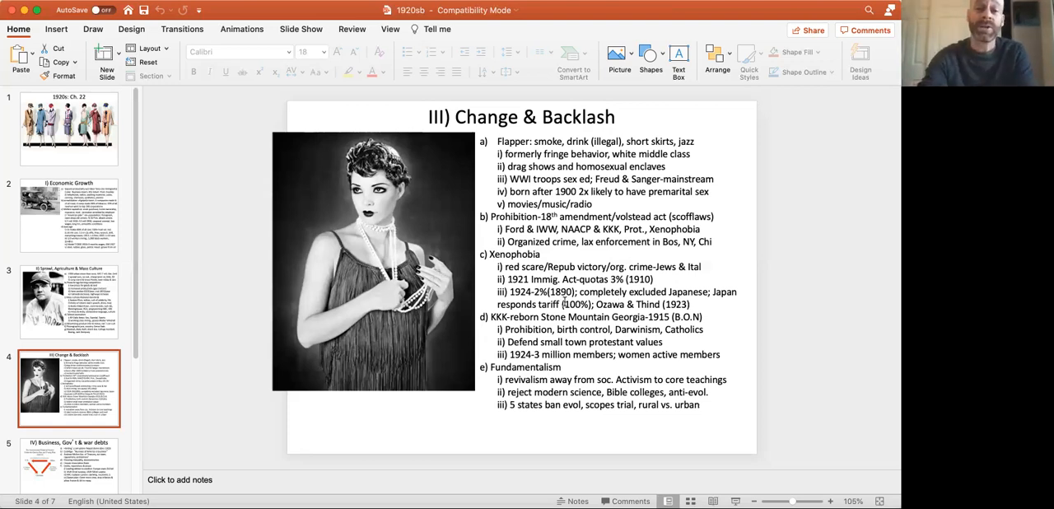
pyautogui.click(617, 291)
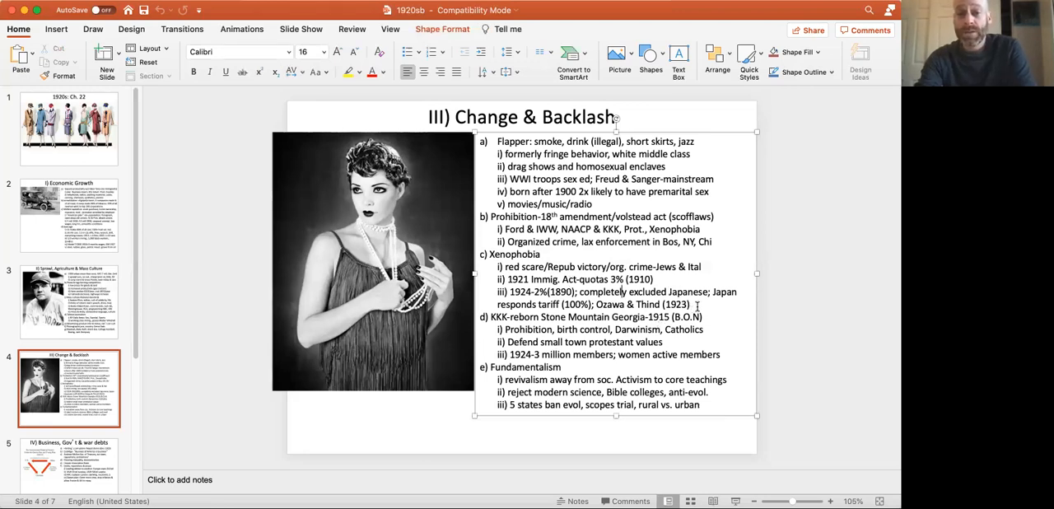
pyautogui.moveTo(500, 265); pyautogui.dragTo(692, 305)
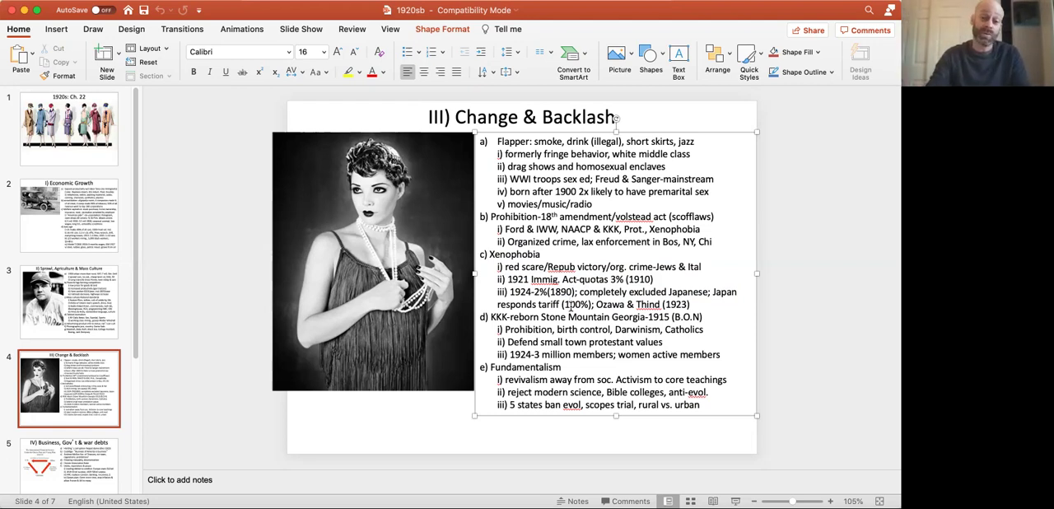
pyautogui.moveTo(606, 354)
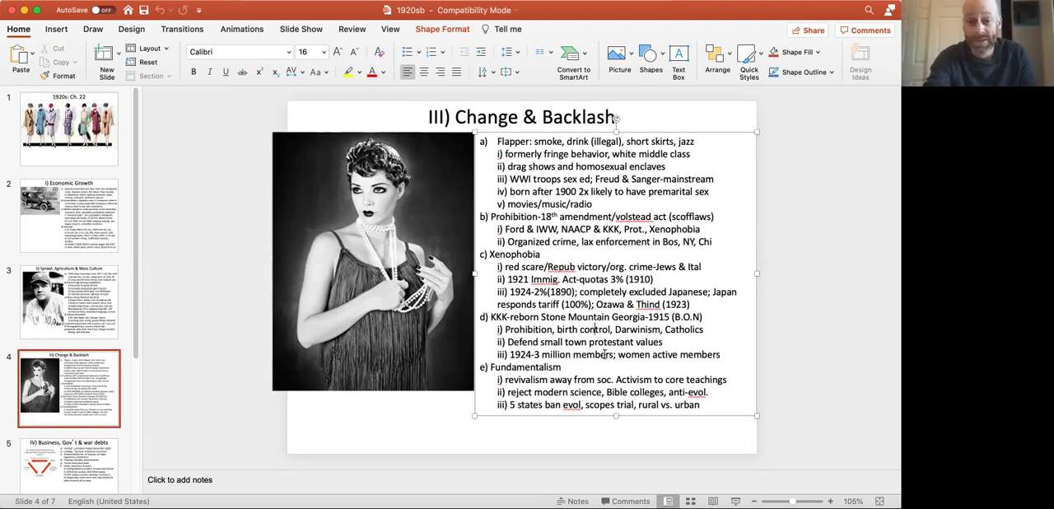
pyautogui.tripleClick(606, 354)
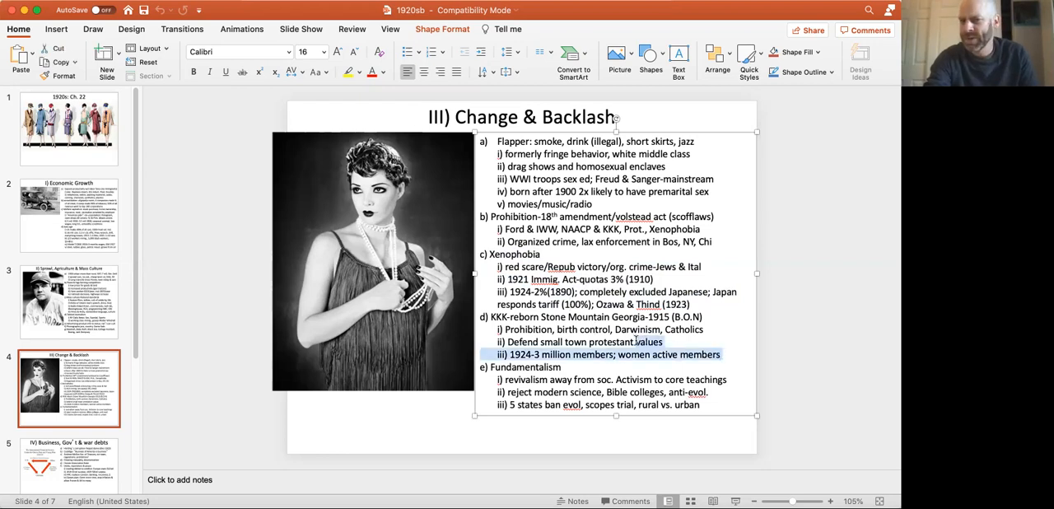
pyautogui.moveTo(601, 343)
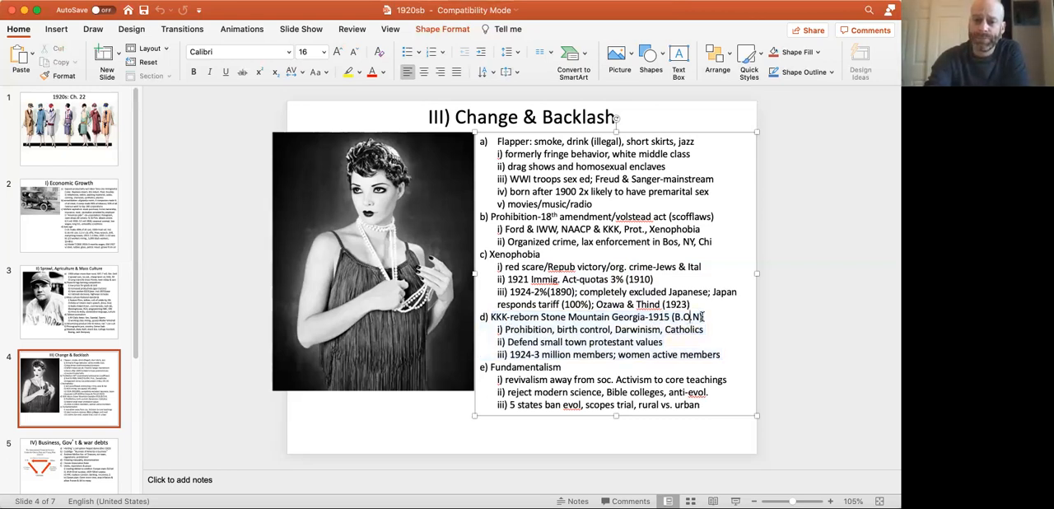
# - Highlight the Fundamentalism section with its Scopes trial and rural vs. urban points
pyautogui.moveTo(613, 317); pyautogui.dragTo(705, 316)
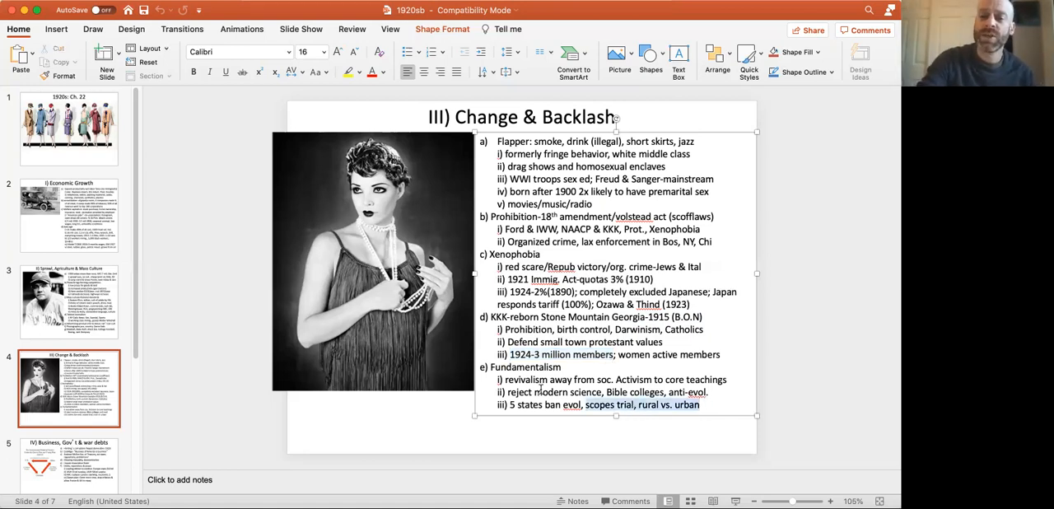
pyautogui.moveTo(509, 379); pyautogui.dragTo(699, 405)
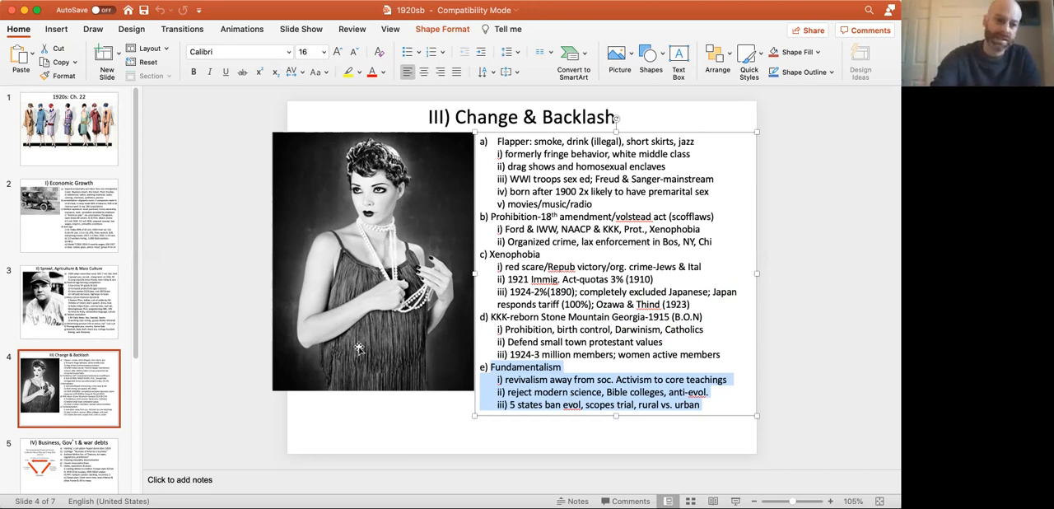
pyautogui.moveTo(698, 418)
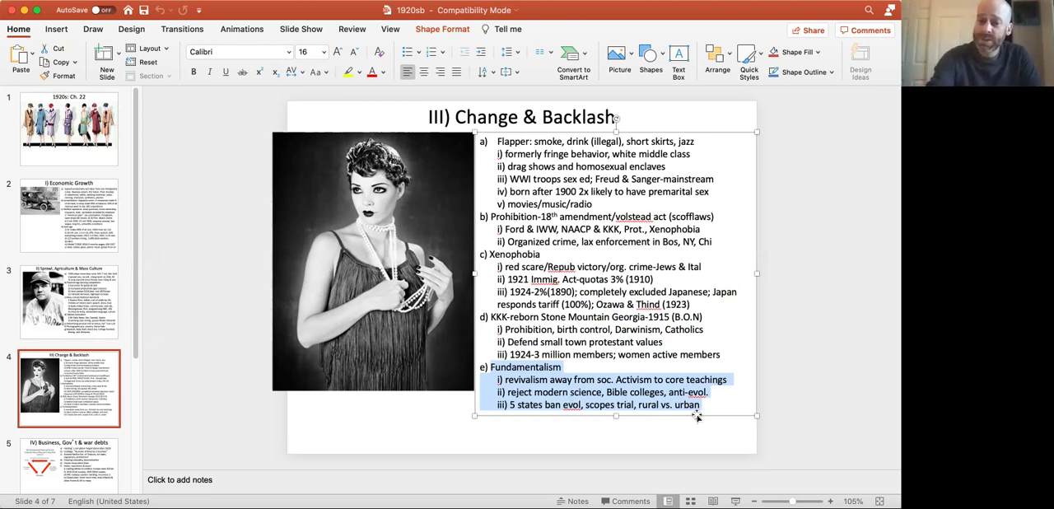